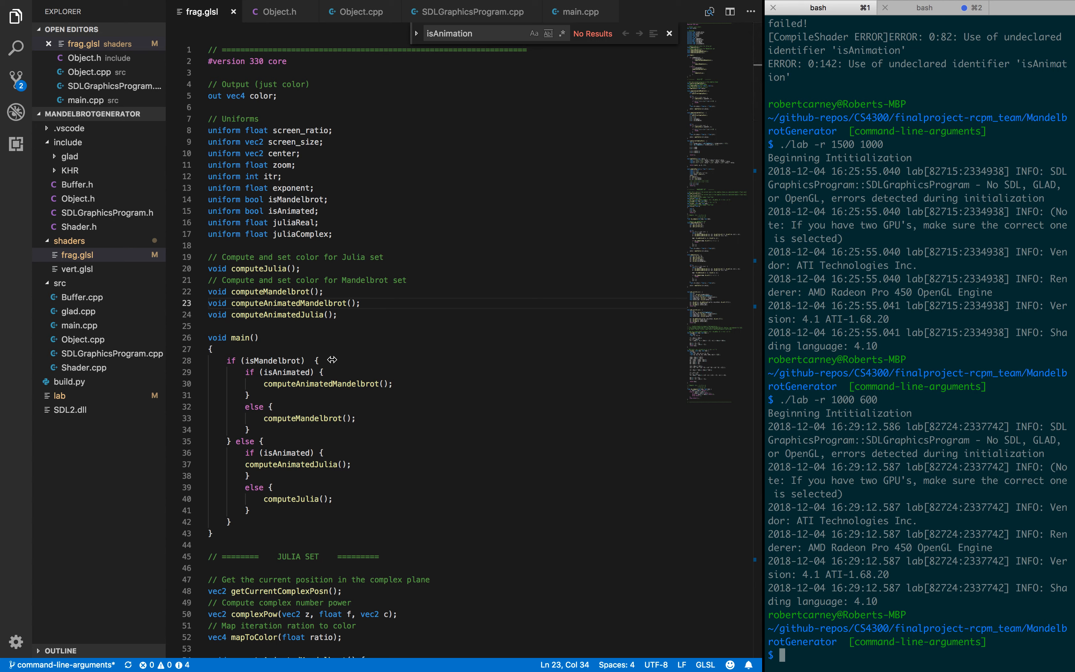
mouse_move(305, 305)
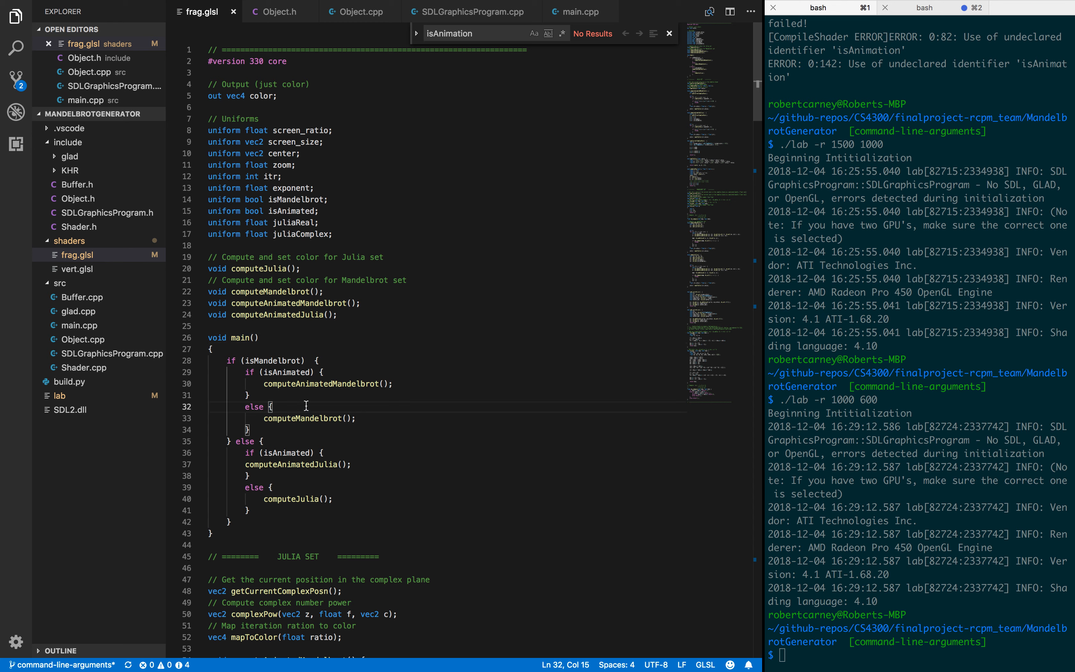
double_click(301, 417)
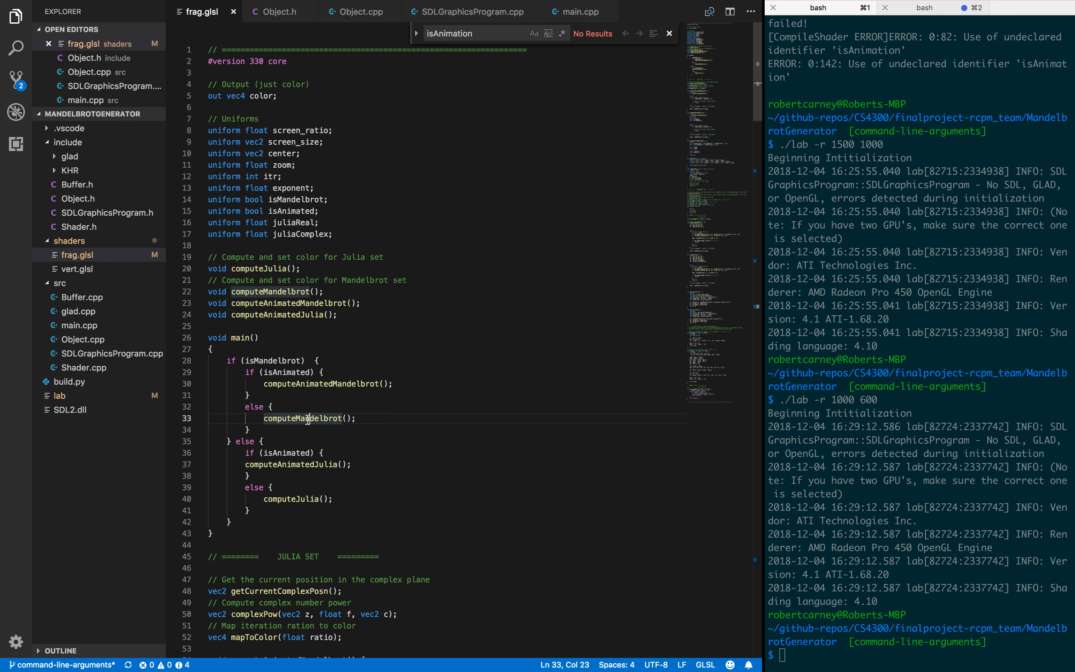
mouse_move(275, 464)
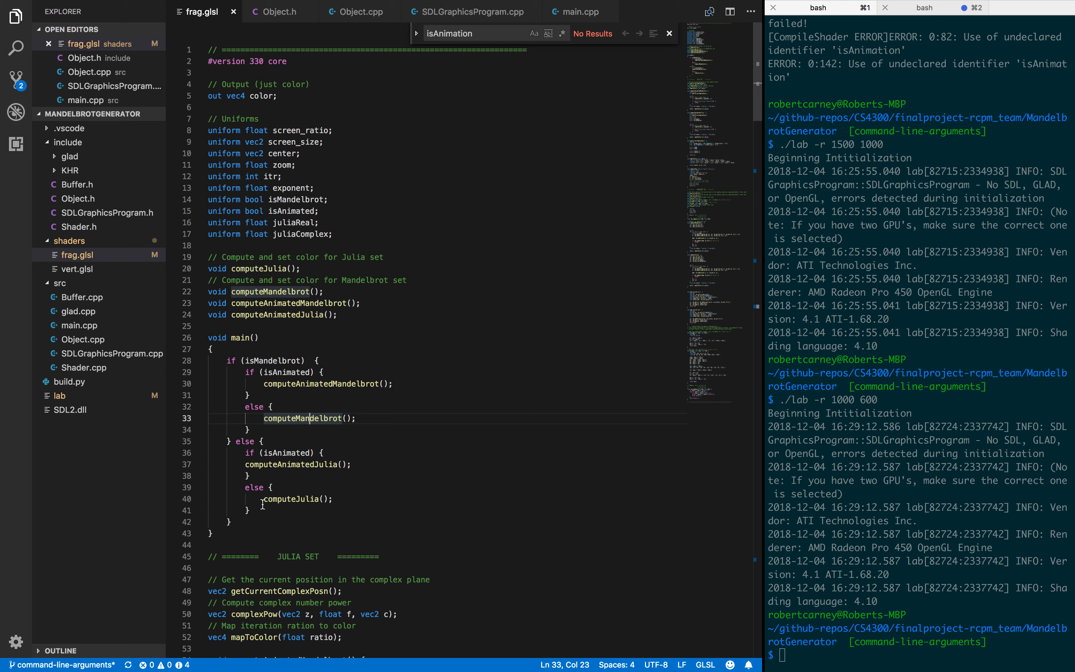
mouse_move(316, 471)
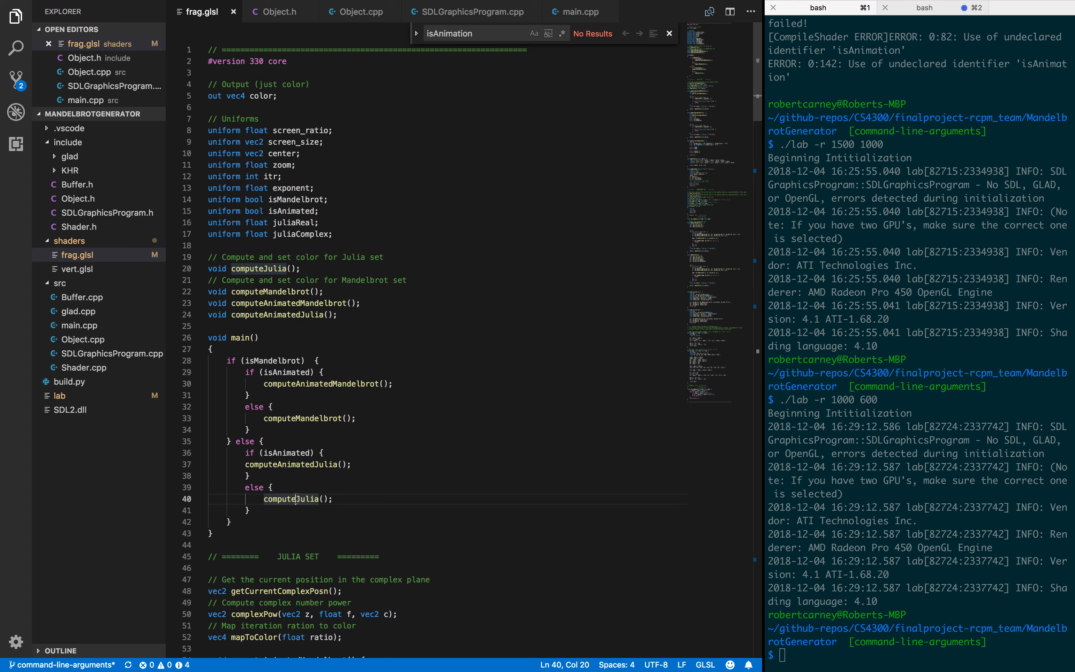
scroll(down, 3)
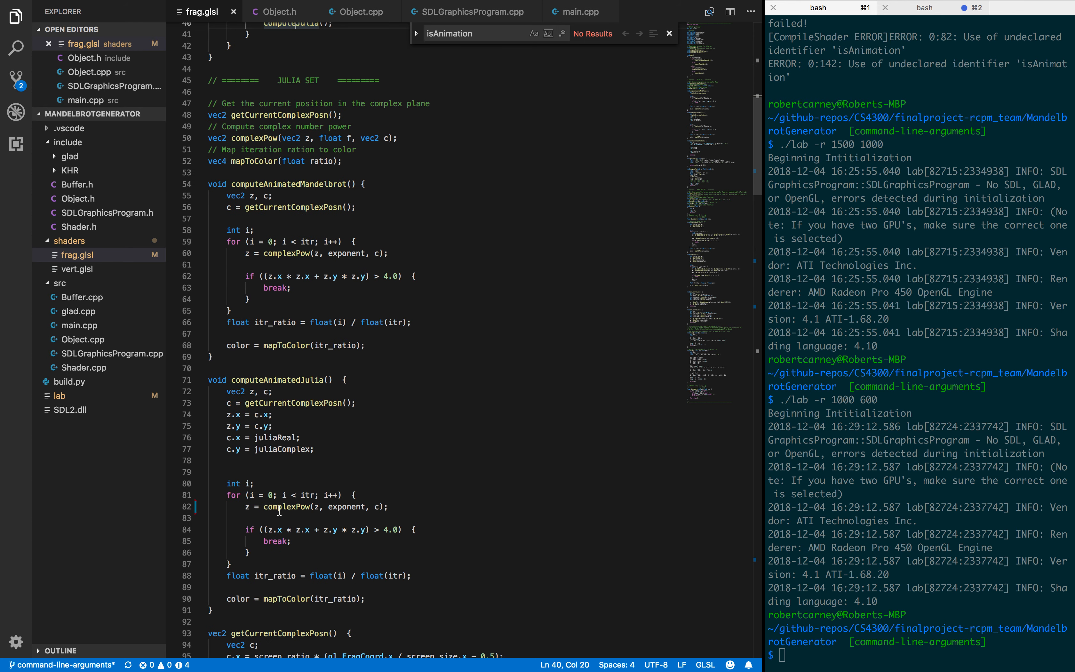
scroll(down, 3)
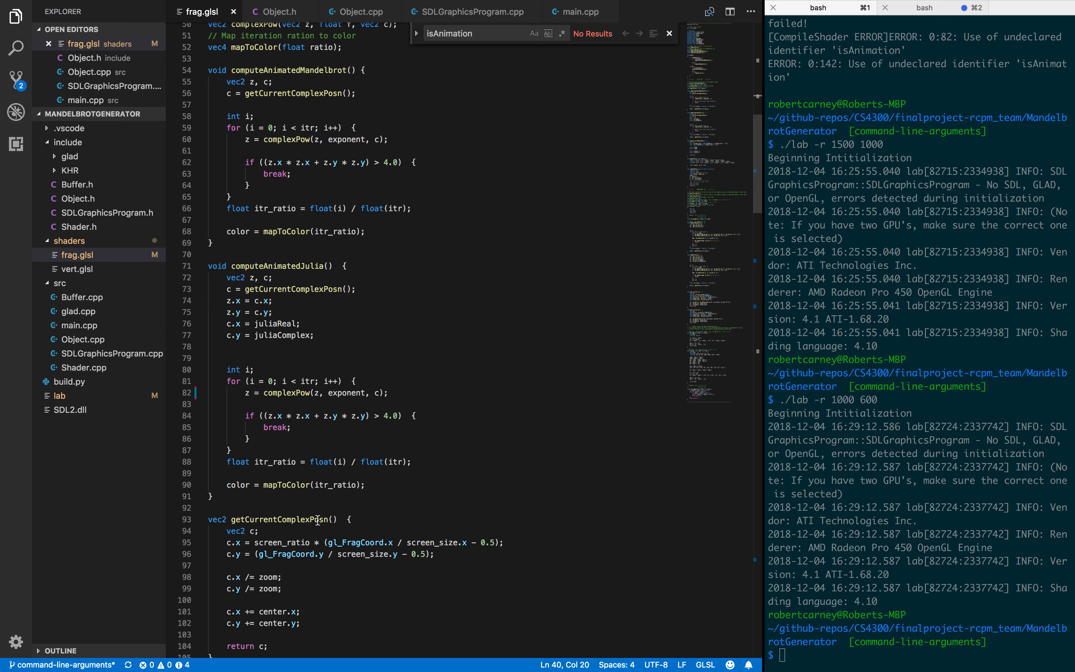
scroll(down, 3)
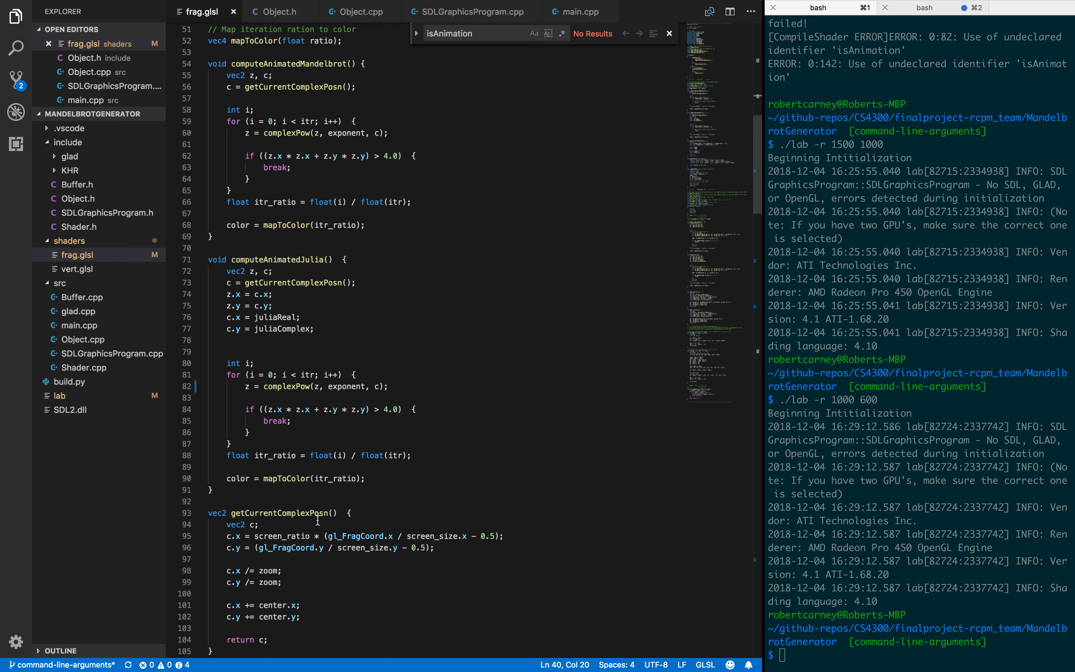
scroll(down, 3)
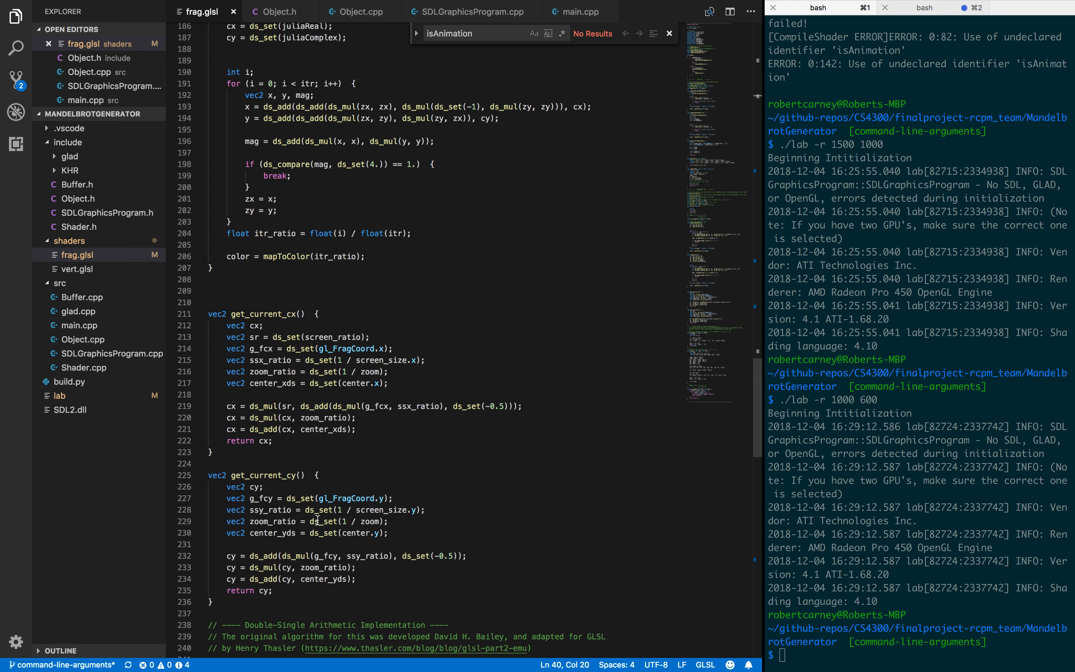
scroll(down, 3)
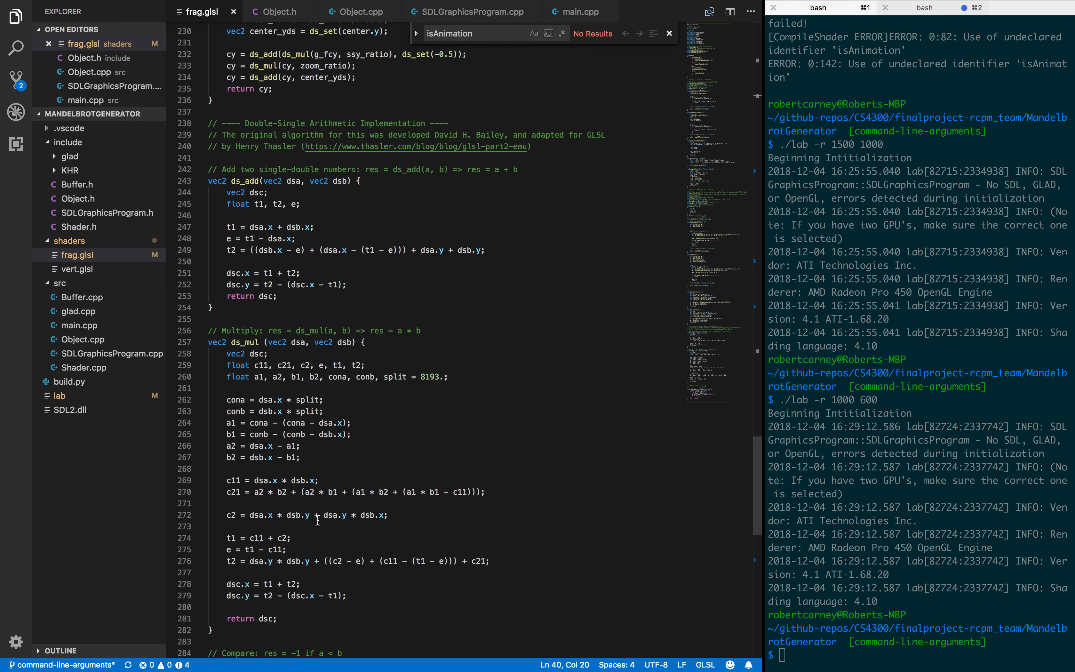
scroll(down, 3)
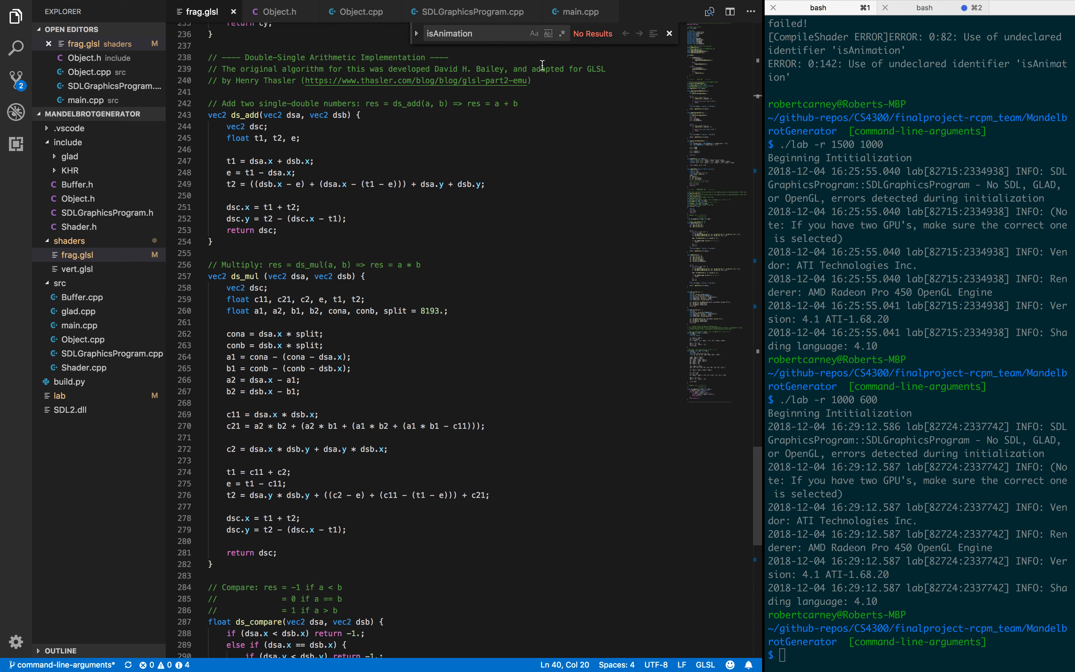
scroll(down, 3)
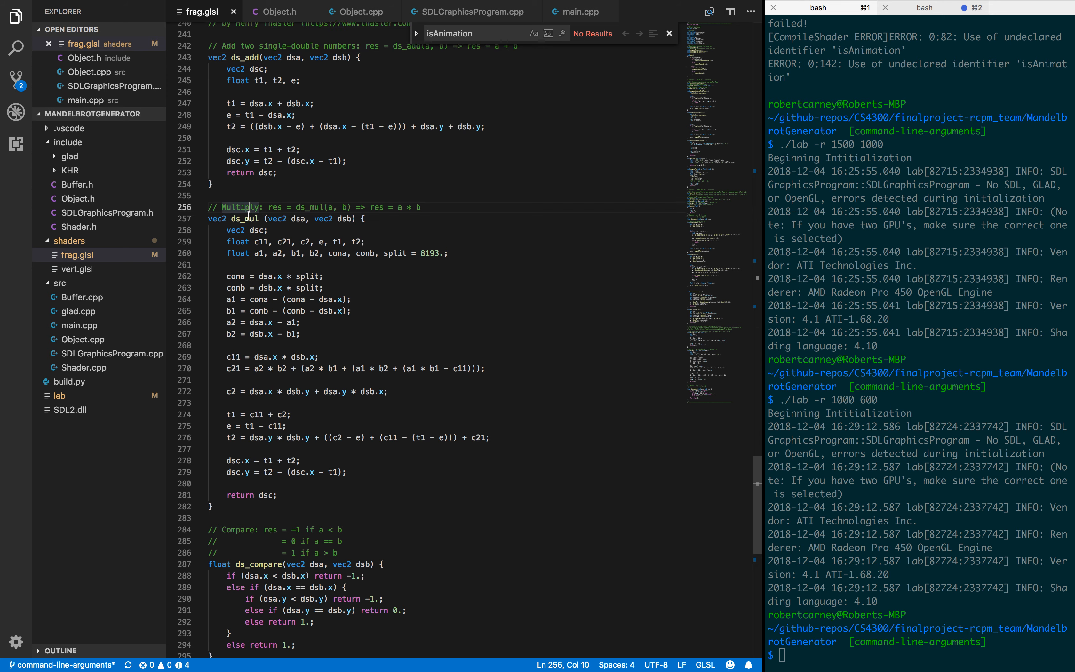
scroll(down, 3)
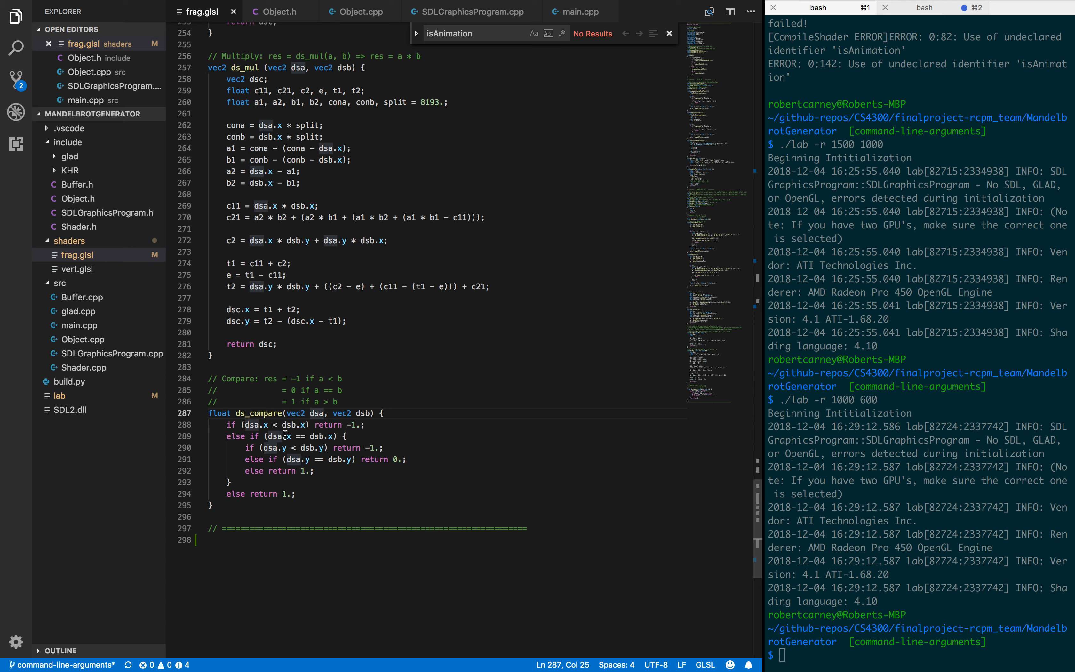
mouse_move(309, 526)
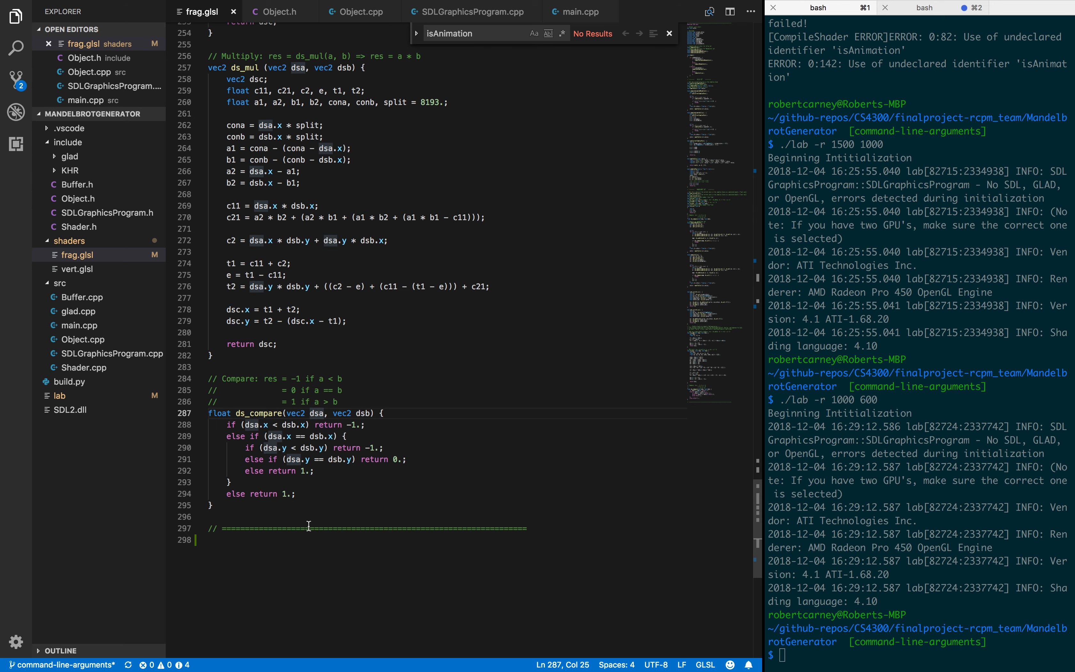